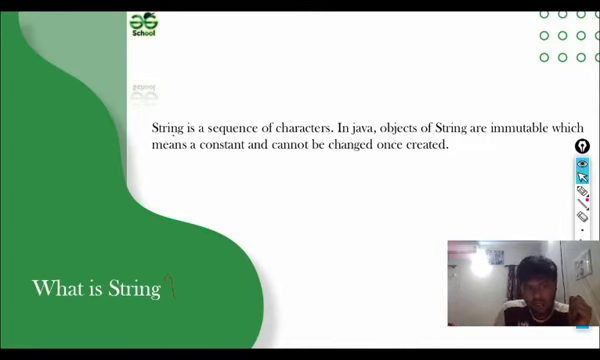
# - Declare String str = "GeeksforGeeks"; inside the main method
pyautogui.moveTo(152, 132); pyautogui.dragTo(336, 132)
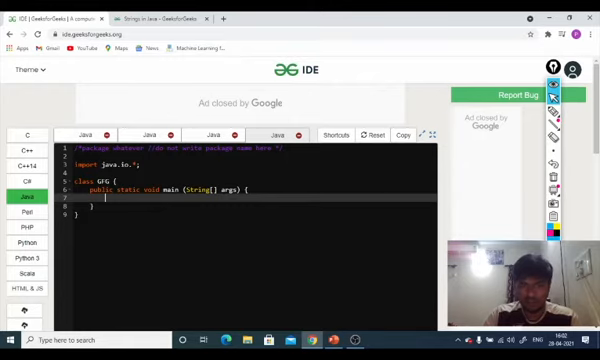
pyautogui.write('s')
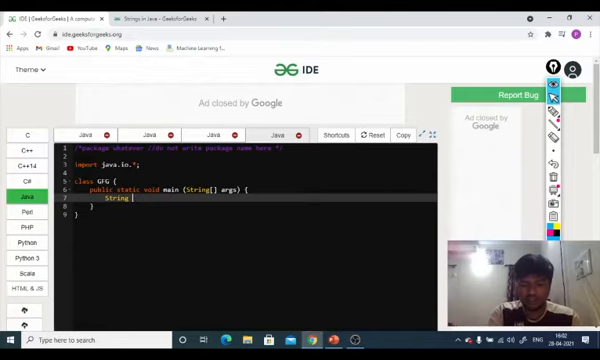
pyautogui.write('str')
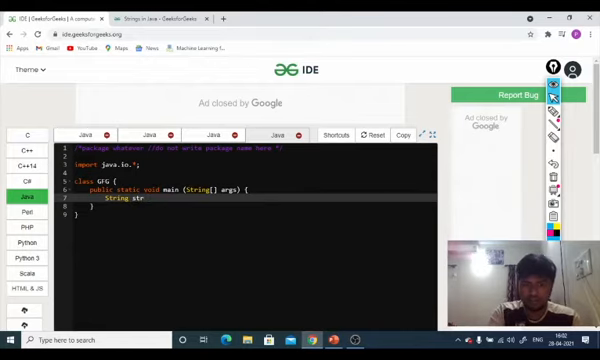
pyautogui.write('=')
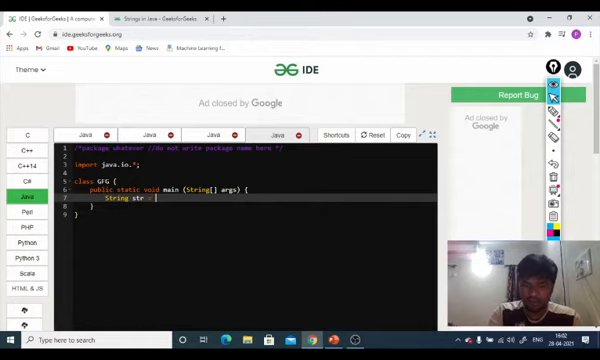
pyautogui.write('"G"')
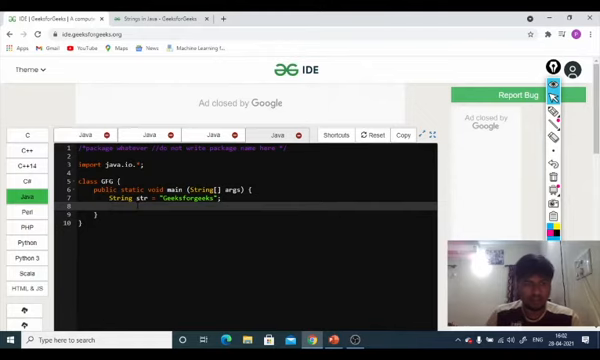
# - Add System.out.println(str); to print the string
pyautogui.write('System.out.System.out.println();')
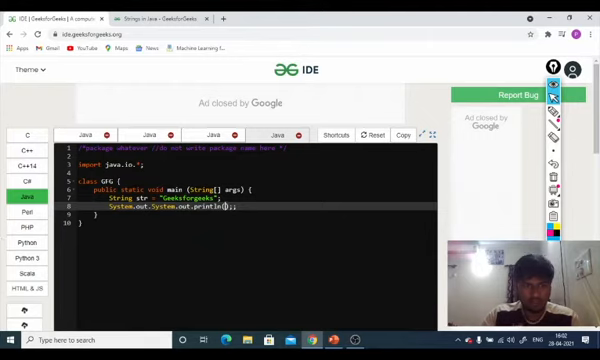
pyautogui.doubleClick(120, 212)
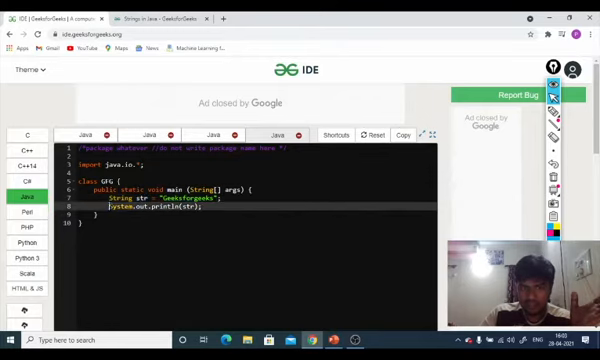
# - Run the program and confirm GeeksforGeeks appears in the Output box
pyautogui.tripleClick(150, 208)
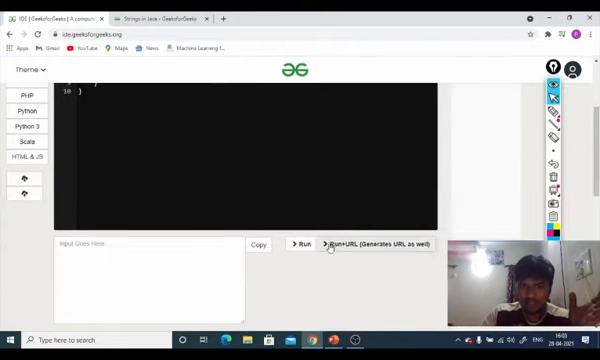
pyautogui.click(298, 244)
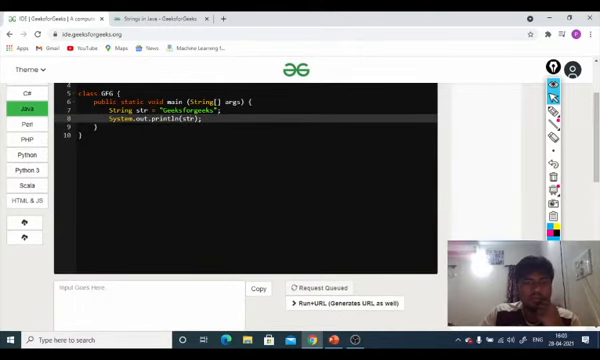
pyautogui.click(324, 288)
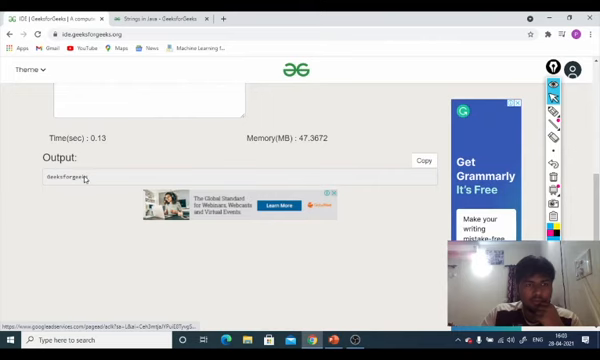
pyautogui.doubleClick(62, 176)
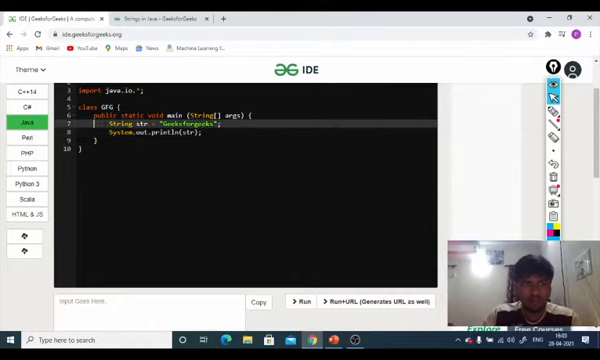
# - Add a comment and String s = new String("GeeksforGeeks"); below the first print
pyautogui.press('enter')
pyautogui.write('//Type 2: using new keyword')
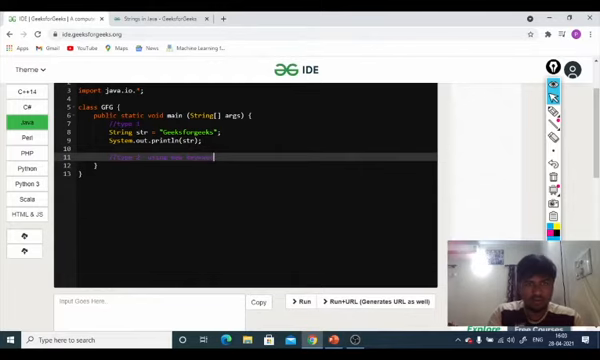
pyautogui.write('st')
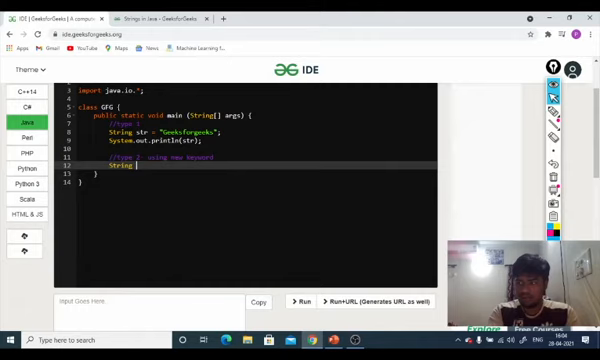
pyautogui.write('s =')
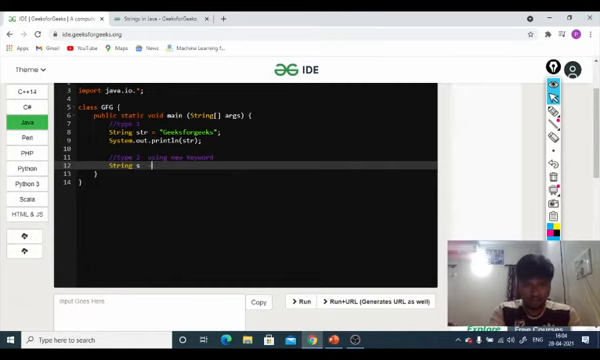
pyautogui.write('new')
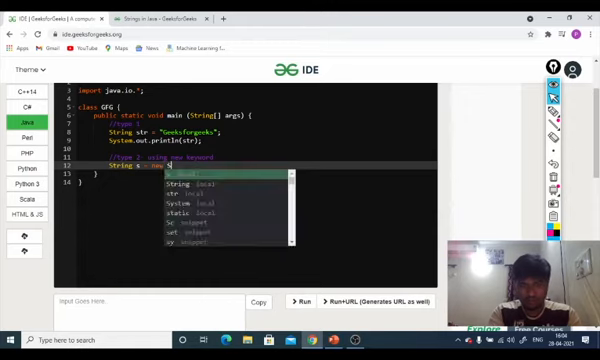
pyautogui.write('String("Geeksforgeeks2");')
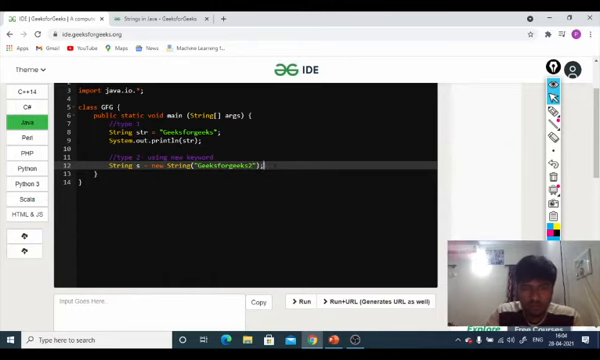
# - Add System.out.println(s); to print the second string
pyautogui.write('s')
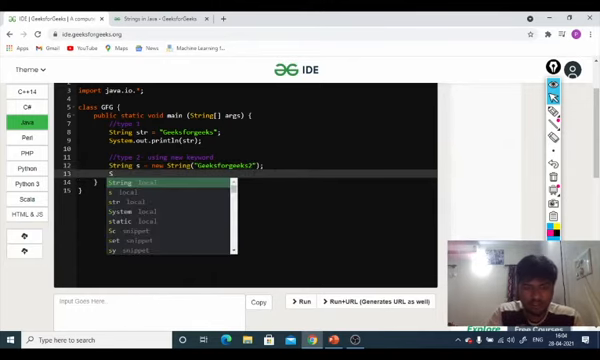
pyautogui.write('println')
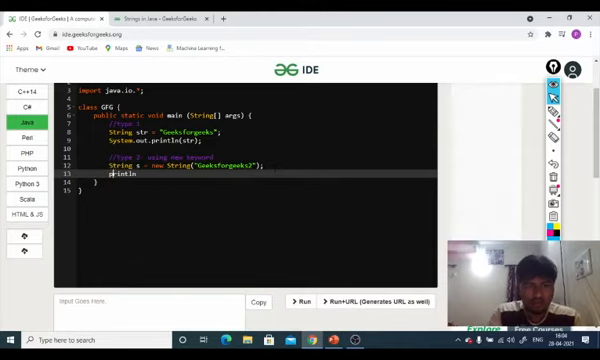
pyautogui.write('println')
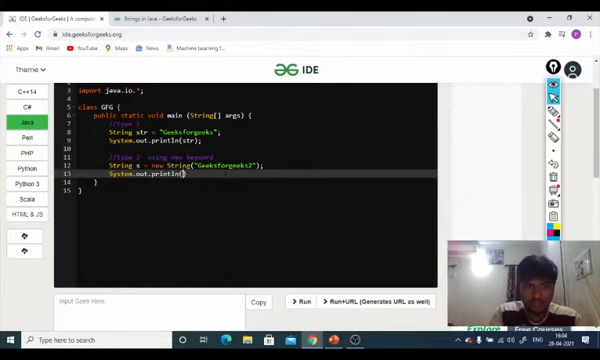
pyautogui.write('s')
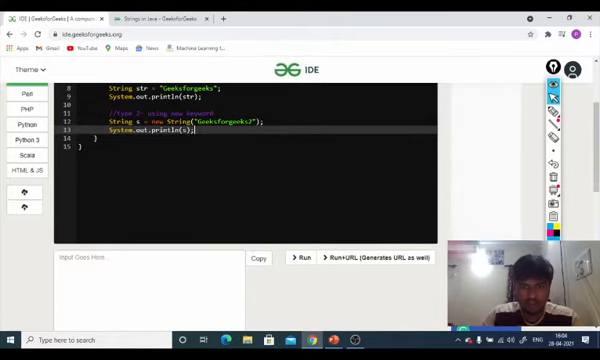
# - Run the updated program that prints both strings and view the output
pyautogui.click(304, 258)
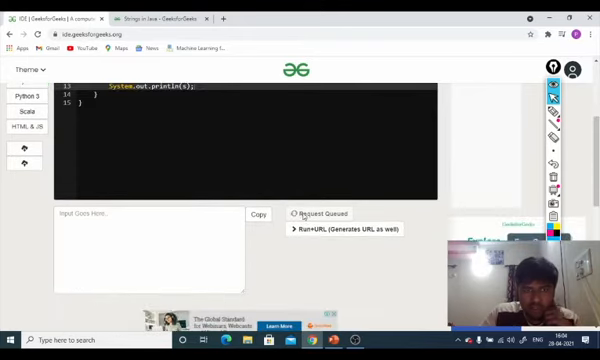
pyautogui.scroll(-3)
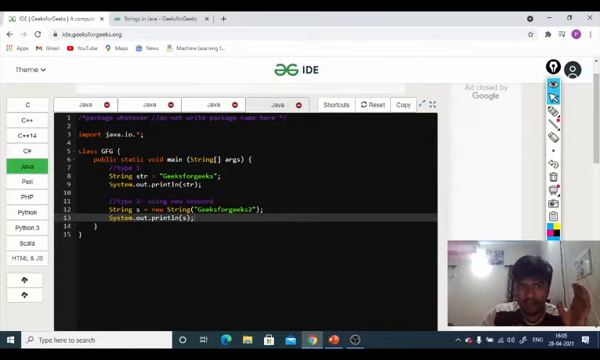
# - Start a new empty line after System.out.println(s);
pyautogui.doubleClick(160, 198)
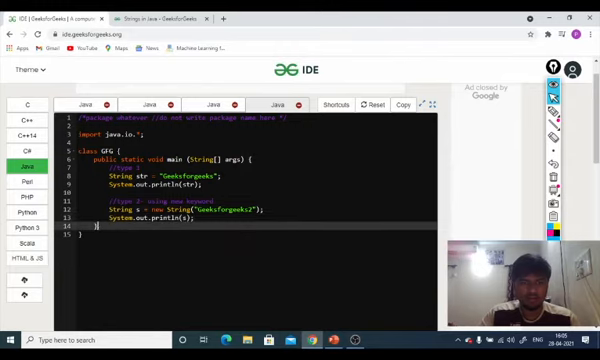
pyautogui.press('enter')
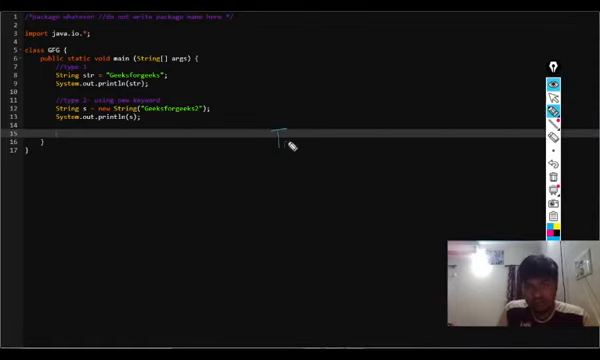
# - Handwrite the notes 'Taking String Input' and 'Scanner class' over the code
pyautogui.moveTo(278, 132); pyautogui.dragTo(310, 144)
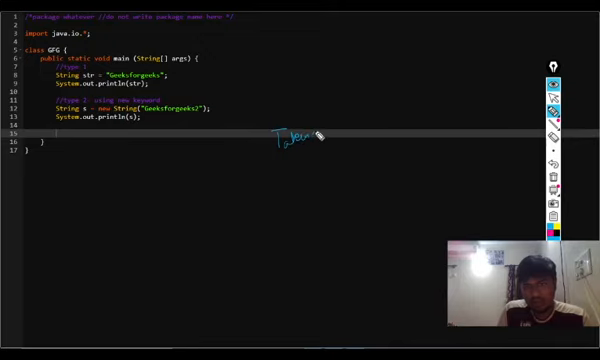
pyautogui.moveTo(320, 138); pyautogui.dragTo(364, 136)
pyautogui.write('import java.util.')
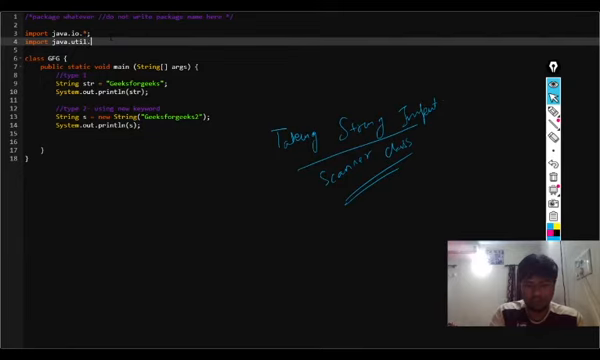
# - Import java.util.Scanner and create Scanner sc = new Scanner(System.in);
pyautogui.write('scanner;')
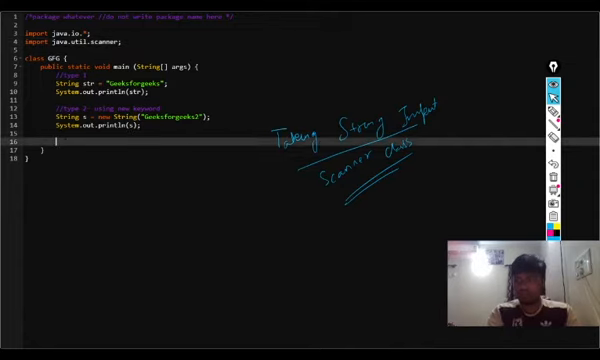
pyautogui.write('Scanner')
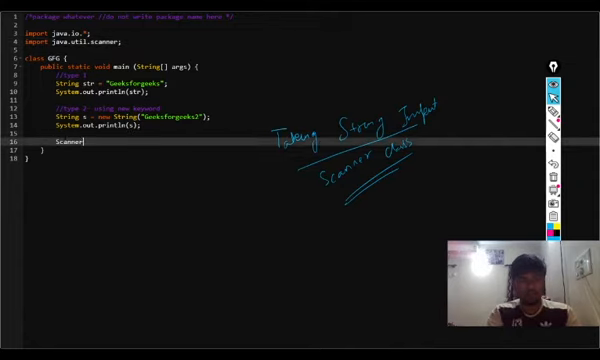
pyautogui.write('sc')
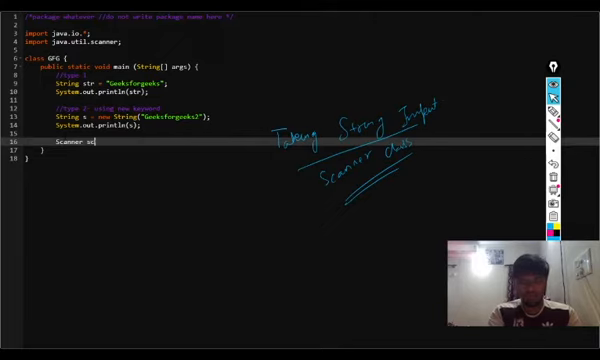
pyautogui.write('= new Scanneer')
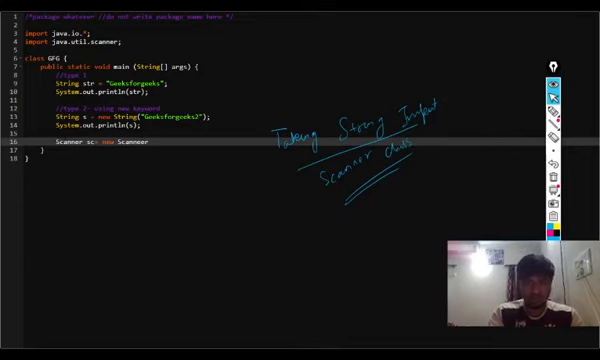
pyautogui.press('Backspace')
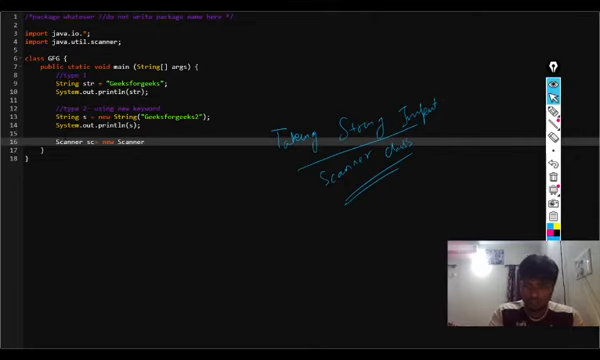
pyautogui.write('(System.in')
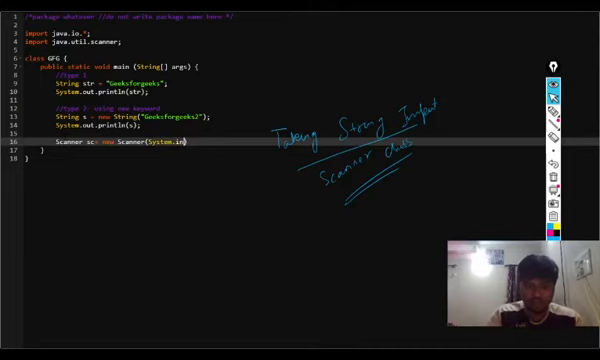
pyautogui.write(');')
pyautogui.write('String')
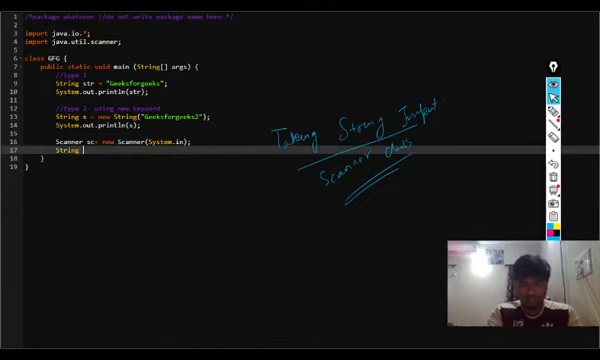
# - Read a line with String str = sc.nextLine(); and print it with System.out.println(str);
pyautogui.write('st= sc.nextLine();')
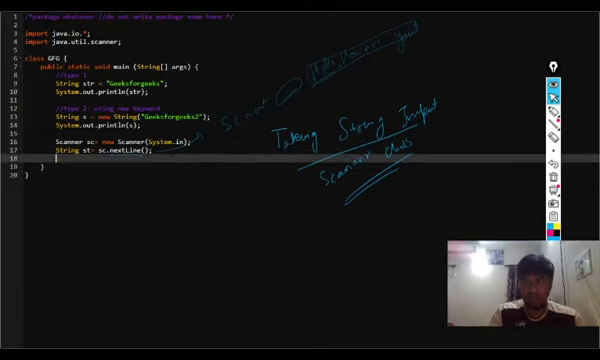
pyautogui.write('System.out.')
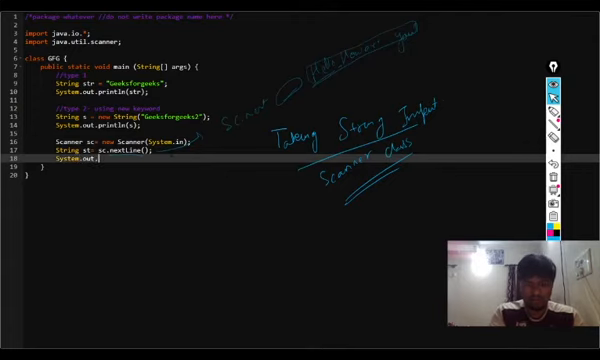
pyautogui.write('println(st);')
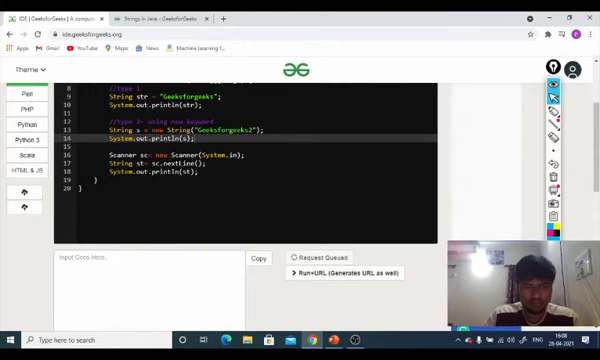
# - Exit fullscreen and return focus to the code editor with the input area showing
pyautogui.click(320, 258)
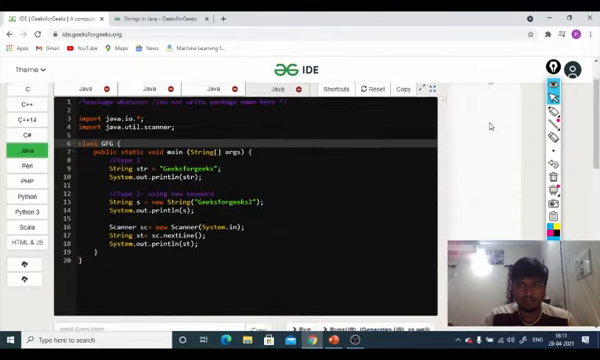
pyautogui.press('f11')
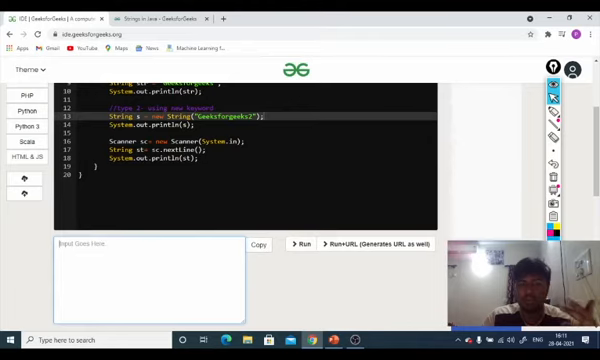
# - Supply 'hello, how are you?' as program input and run the Scanner program
pyautogui.write('he')
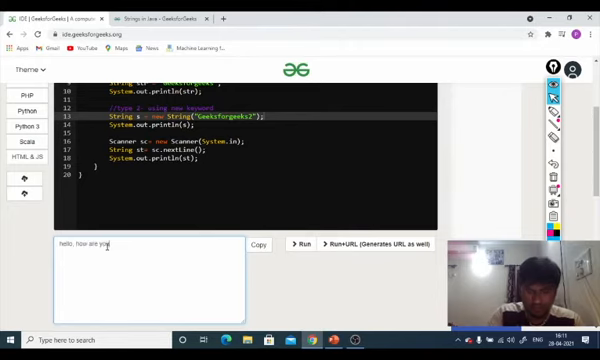
pyautogui.click(302, 244)
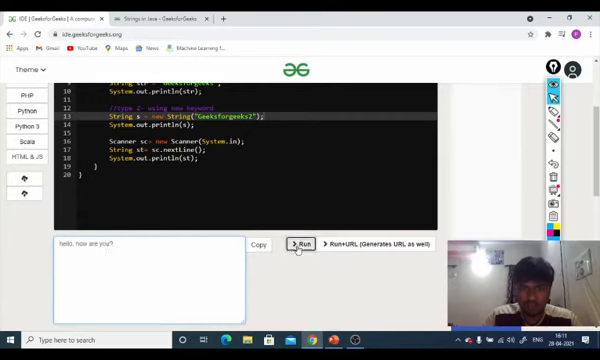
pyautogui.click(300, 244)
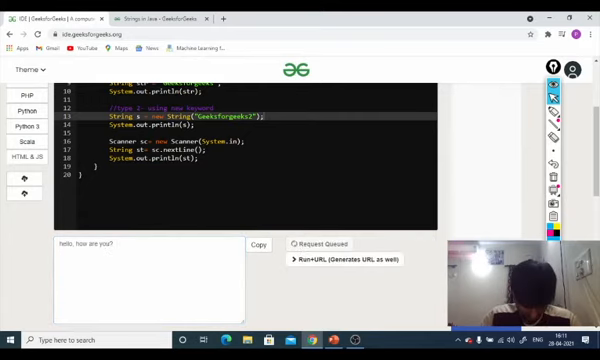
pyautogui.scroll(-3)
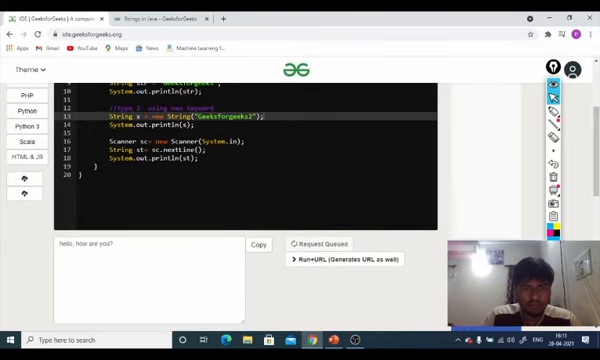
pyautogui.click(344, 252)
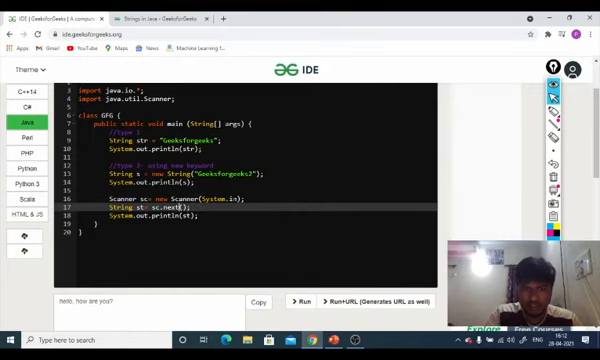
# - Scroll to the input-reading statement to change sc.nextLine() to sc.next()
pyautogui.scroll(-3)
pyautogui.write('Line')
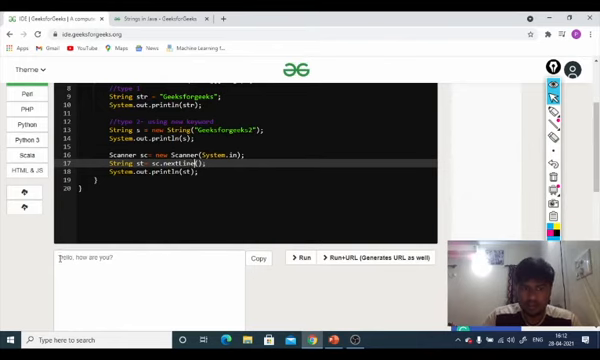
# - Run the Scanner program and check the echoed line in the output panel
pyautogui.click(308, 258)
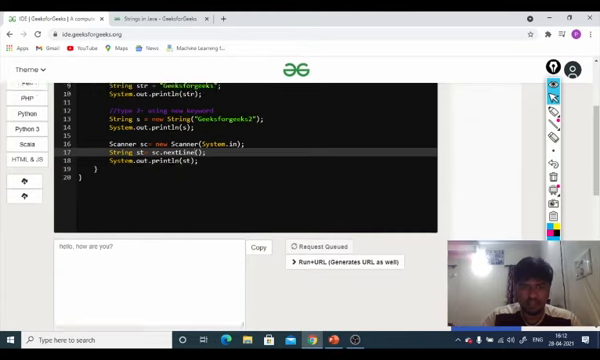
pyautogui.scroll(-3)
pyautogui.write('int a= 15;')
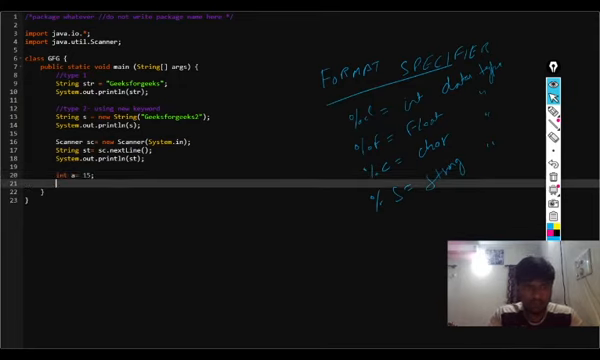
# - Write float b and System.out.printf("The value of a is %d , and the value of b is %f",a,b);
pyautogui.write('float b= 5.5')
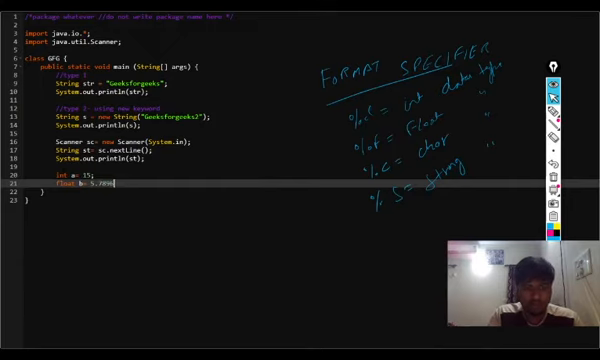
pyautogui.write('f;')
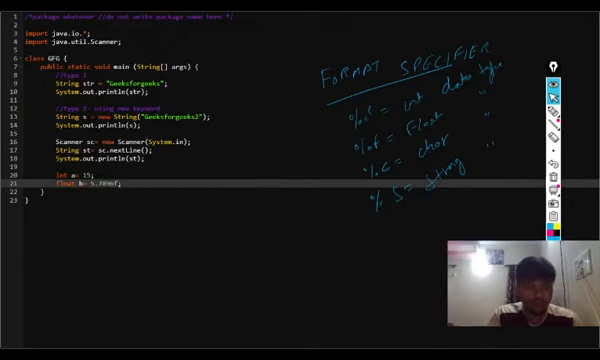
pyautogui.write('System.out.')
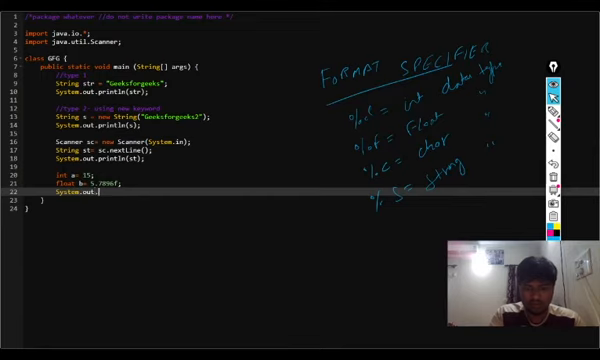
pyautogui.write('println("the value of a is %')
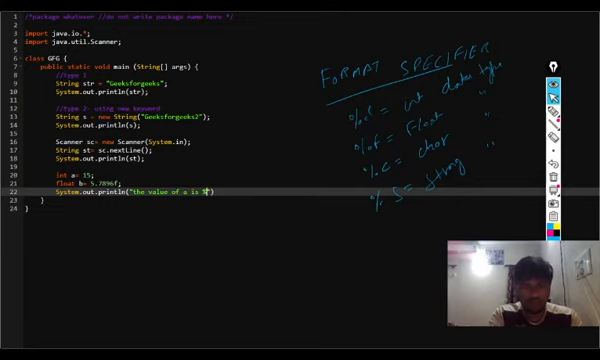
pyautogui.write('%d , and the value')
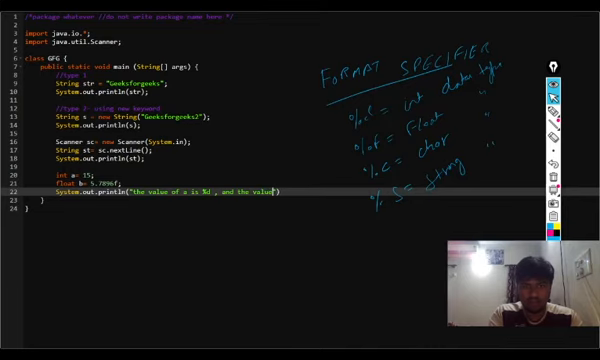
pyautogui.write('b')
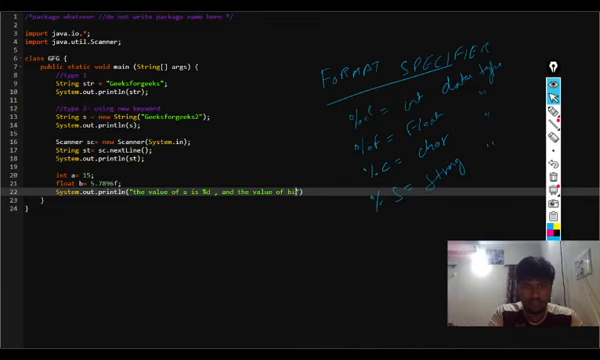
pyautogui.write('is %f')
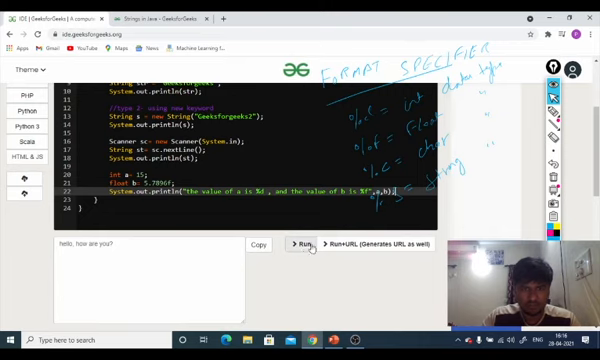
# - Run the printf program and view its compile errors below the editor
pyautogui.click(306, 244)
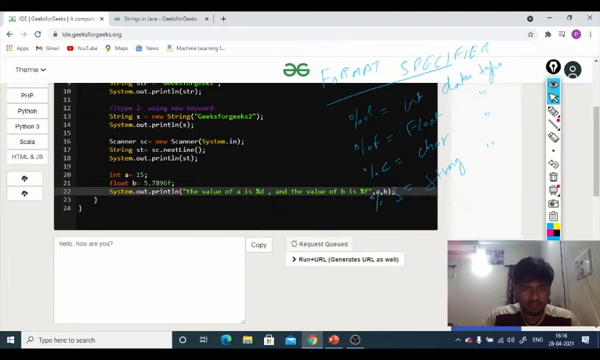
pyautogui.click(316, 160)
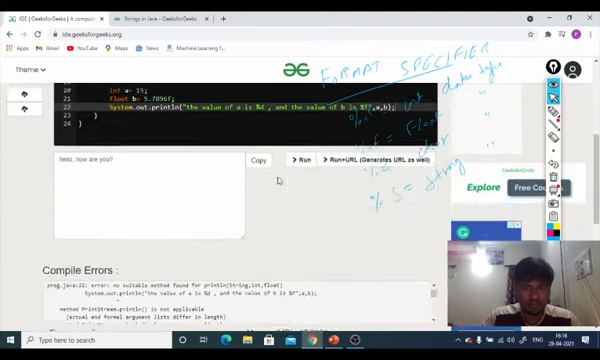
pyautogui.scroll(-3)
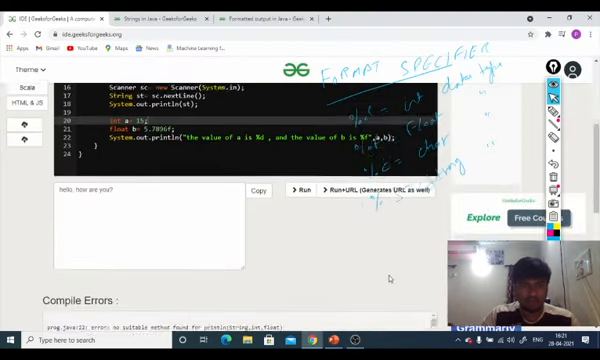
# - Review the reported compile error for the float and printf lines
pyautogui.scroll(-3)
pyautogui.write('f')
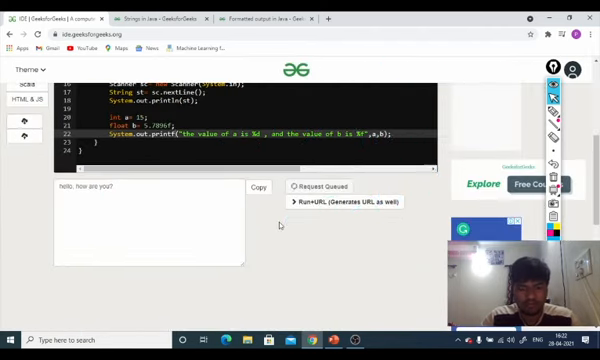
# - Check the Output panel showing the formatted values of a and b
pyautogui.scroll(3)
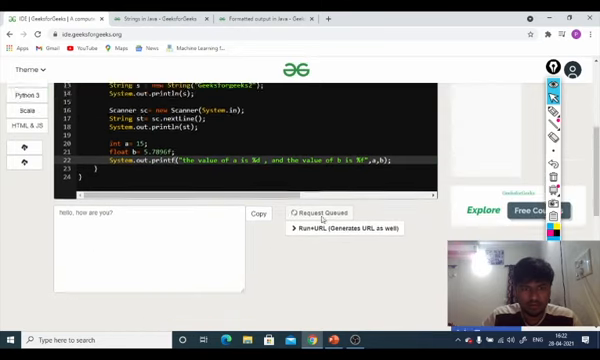
pyautogui.scroll(-3)
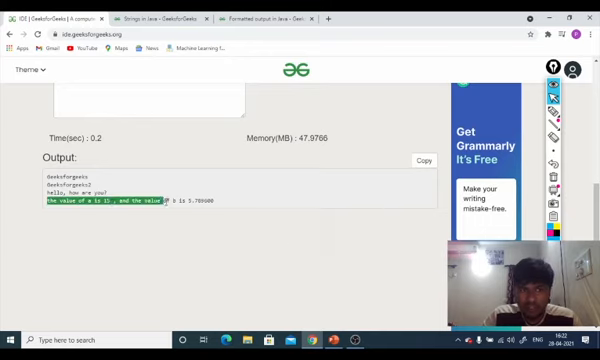
pyautogui.scroll(-3)
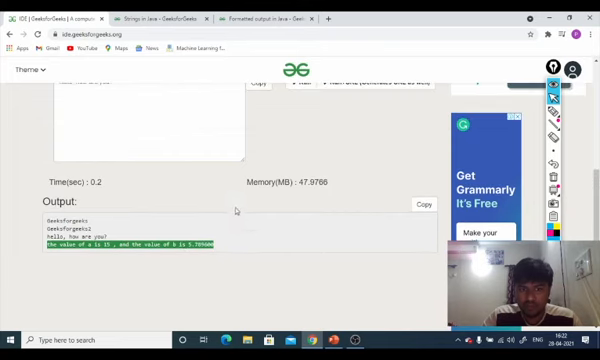
pyautogui.scroll(3)
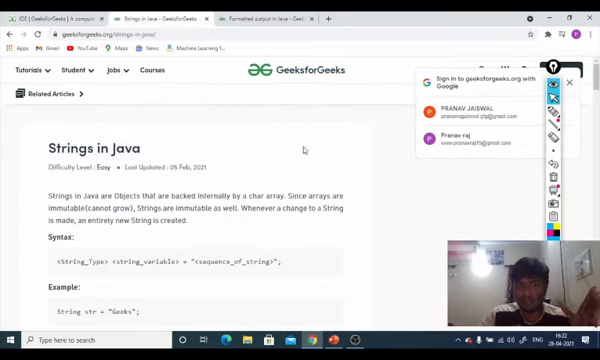
# - Scroll the Formatted output in Java article to its printf example program
pyautogui.scroll(-3)
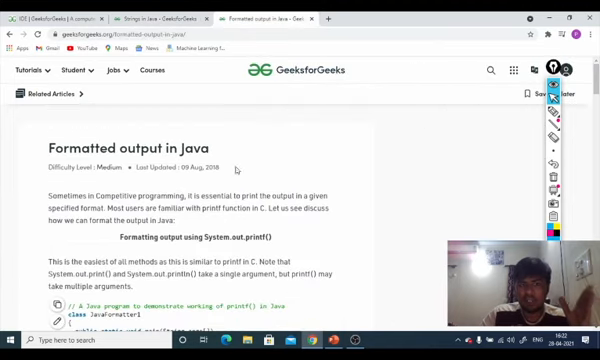
pyautogui.scroll(-3)
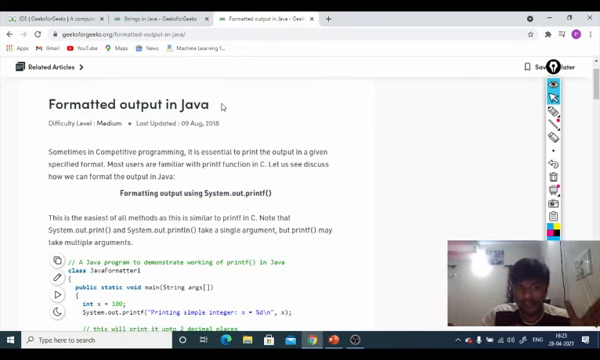
pyautogui.moveTo(308, 140)
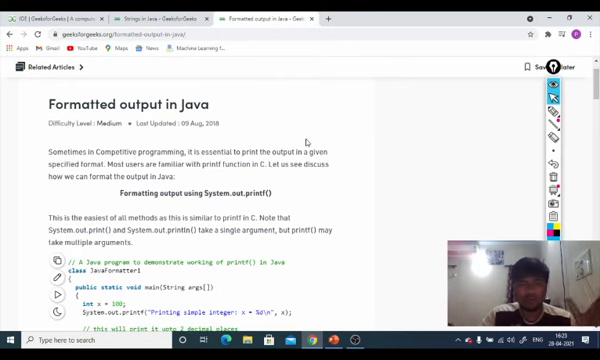